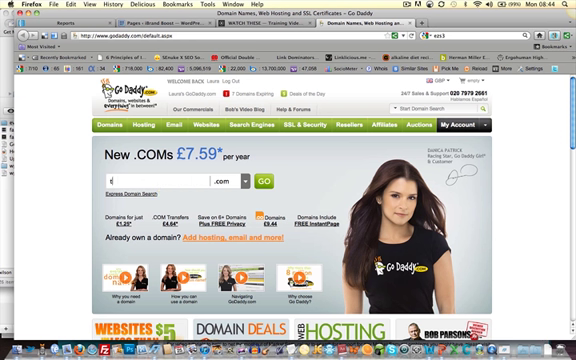
Step: Type 'theonlinebrandingacademy' into the GoDaddy domain search with .com selected
{"action": "type", "text": "heonlinebrandingacademy"}
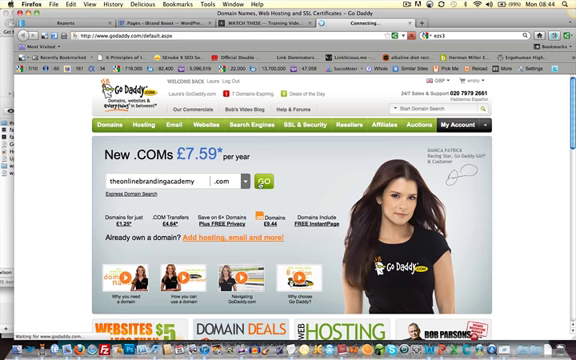
Step: Search theonlinebrandingacademy.com, confirm it's available, and continue to registration
{"action": "left_click", "coordinate": [263, 184]}
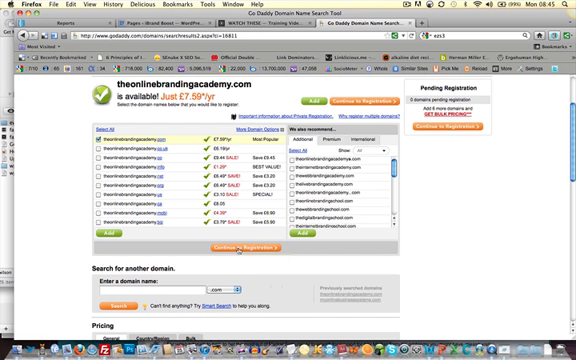
{"action": "left_click", "coordinate": [244, 243]}
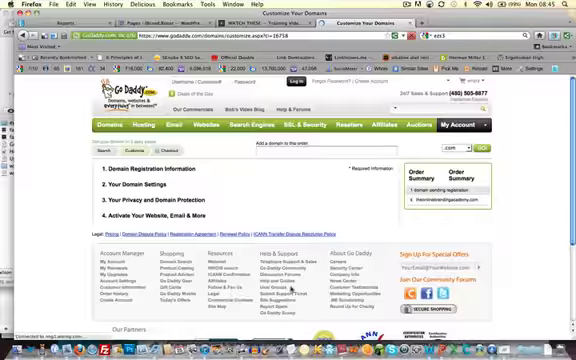
Step: Set theonlinebrandingacademy.com's registration length to 2 years in Your Domain Settings
{"action": "left_click", "coordinate": [135, 187]}
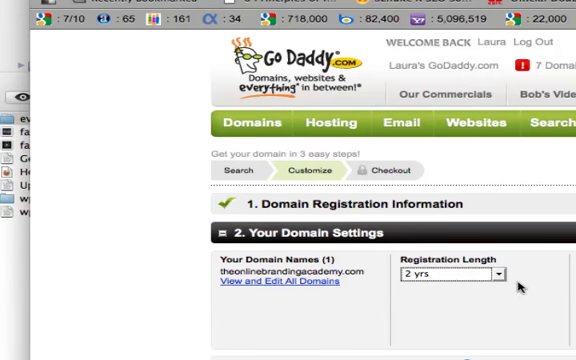
{"action": "mouse_move", "coordinate": [513, 295]}
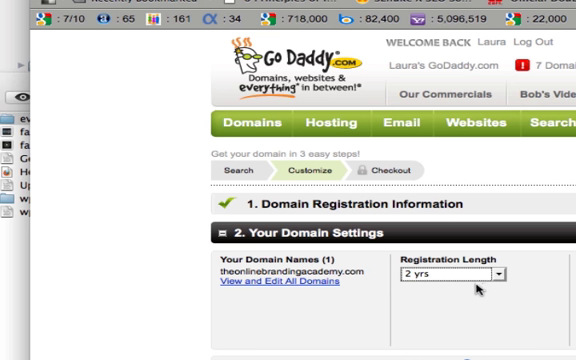
{"action": "mouse_move", "coordinate": [478, 290]}
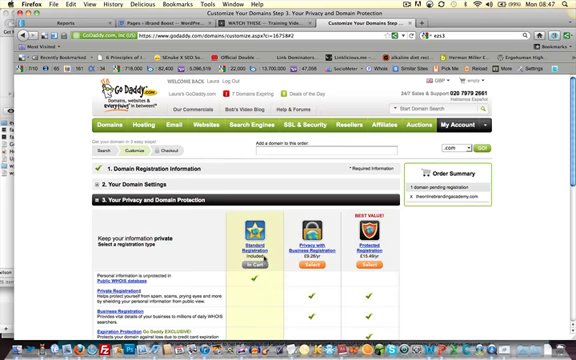
Step: Keep Standard Registration without privacy and continue to the website and email add-ons
{"action": "scroll", "scroll_direction": "down", "scroll_amount": 3}
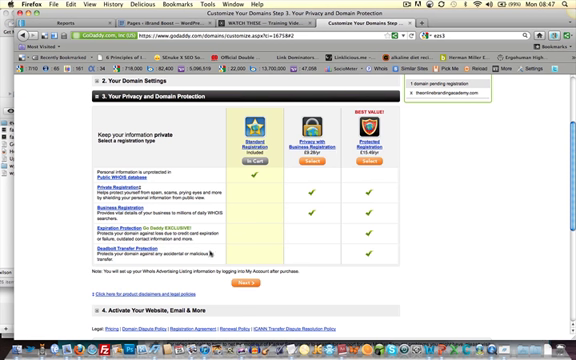
{"action": "scroll", "scroll_direction": "up", "scroll_amount": 3}
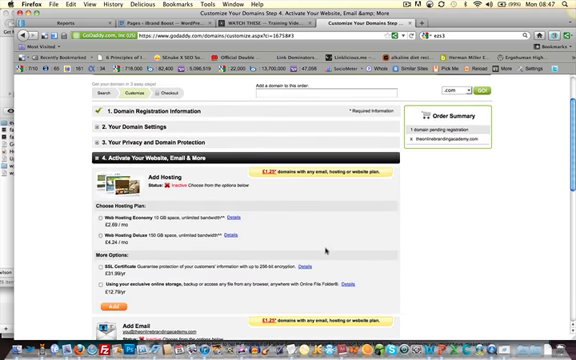
Step: Scroll past the Add Hosting and Add Email offers without selecting either
{"action": "scroll", "scroll_direction": "down", "scroll_amount": 3}
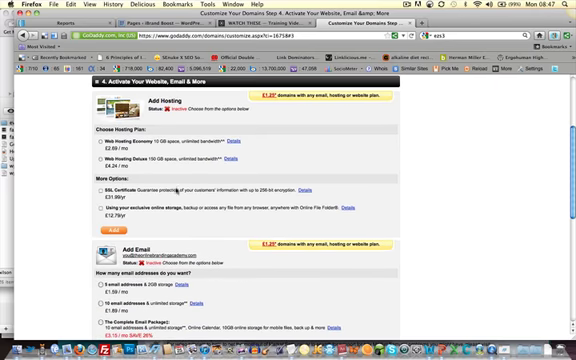
{"action": "scroll", "scroll_direction": "down", "scroll_amount": 3}
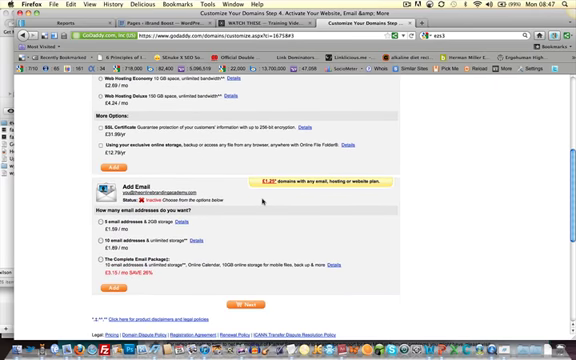
{"action": "scroll", "scroll_direction": "down", "scroll_amount": 3}
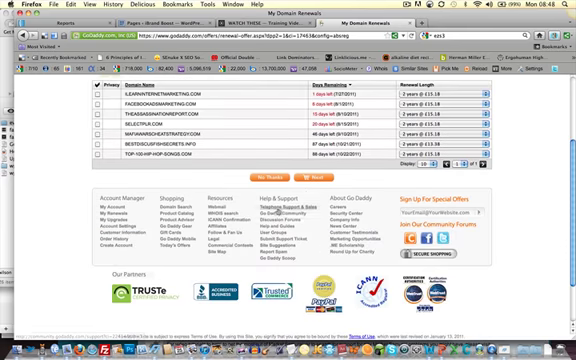
Step: Leave other domains unrenewed and proceed from My Domain Renewals to the cart
{"action": "left_click", "coordinate": [325, 180]}
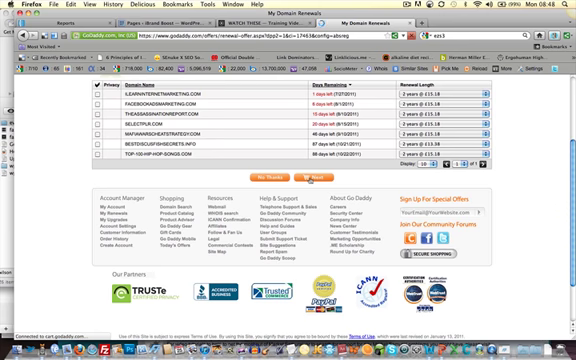
{"action": "left_click", "coordinate": [307, 176]}
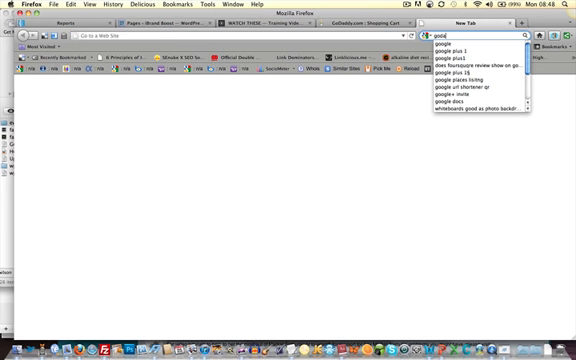
Step: Search Google for 'godaddy promo code 2011' in a new tab
{"action": "type", "text": "godaddy promo code"}
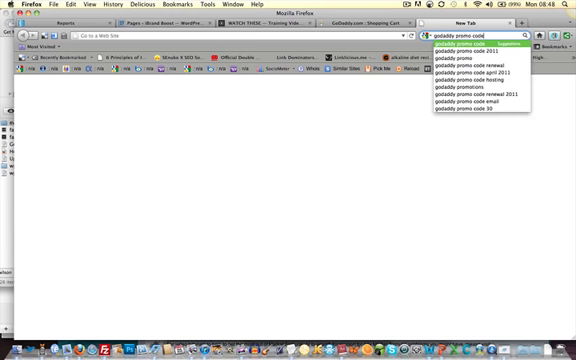
{"action": "left_click", "coordinate": [470, 47]}
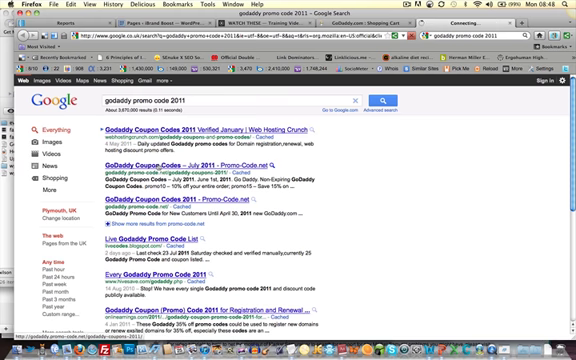
Step: Open the Promo-Code.net 'GoDaddy Coupon Codes – July 2011' result and scroll to its codes
{"action": "left_click", "coordinate": [192, 162]}
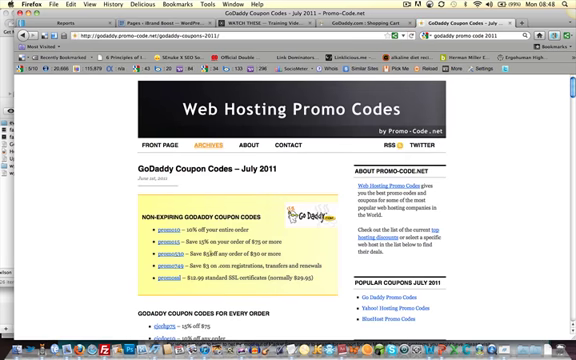
{"action": "scroll", "scroll_direction": "down", "scroll_amount": 3}
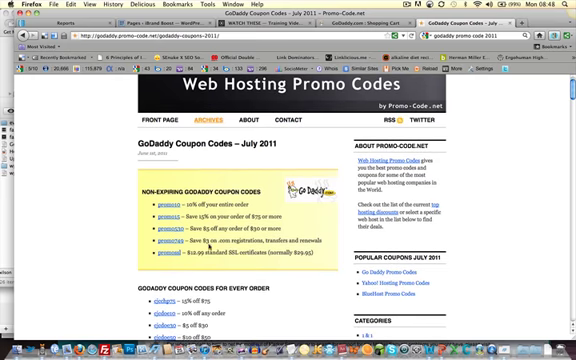